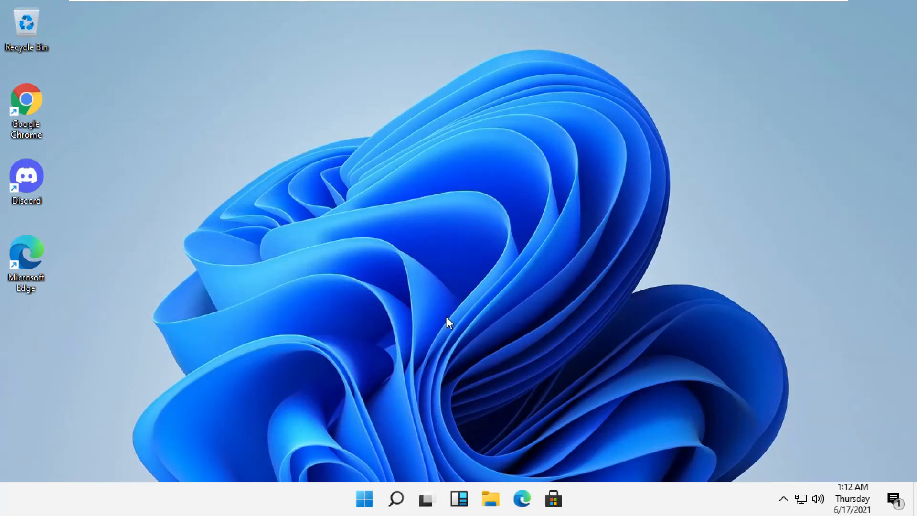
Search 'task manager', launch it and bring up File > Run new task
click(396, 499)
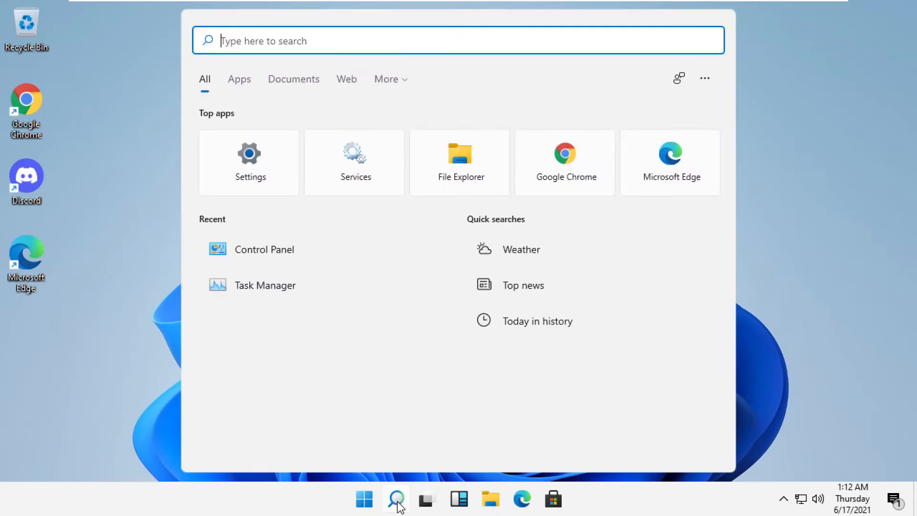
text(task manager)
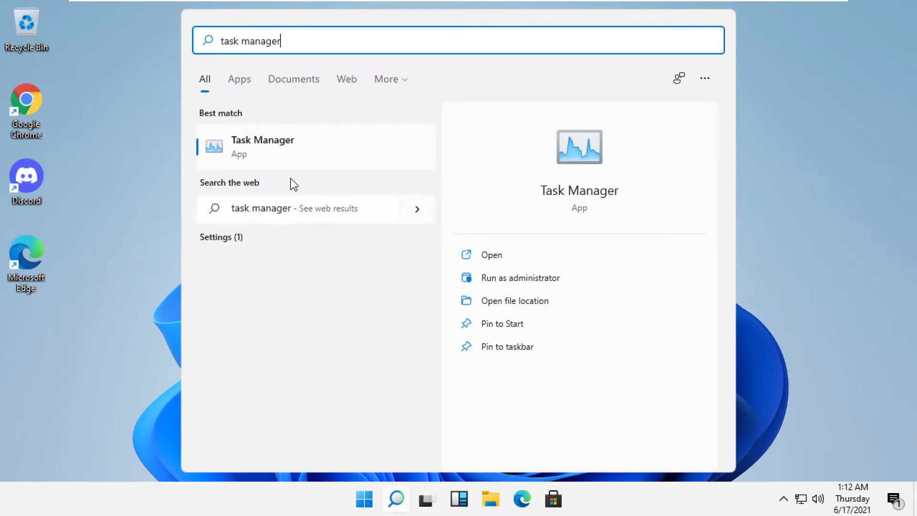
click(262, 146)
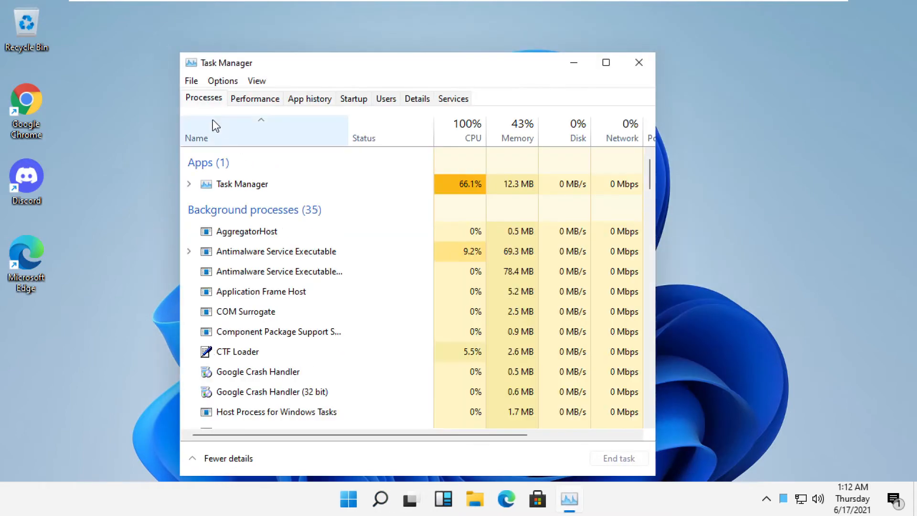
click(191, 81)
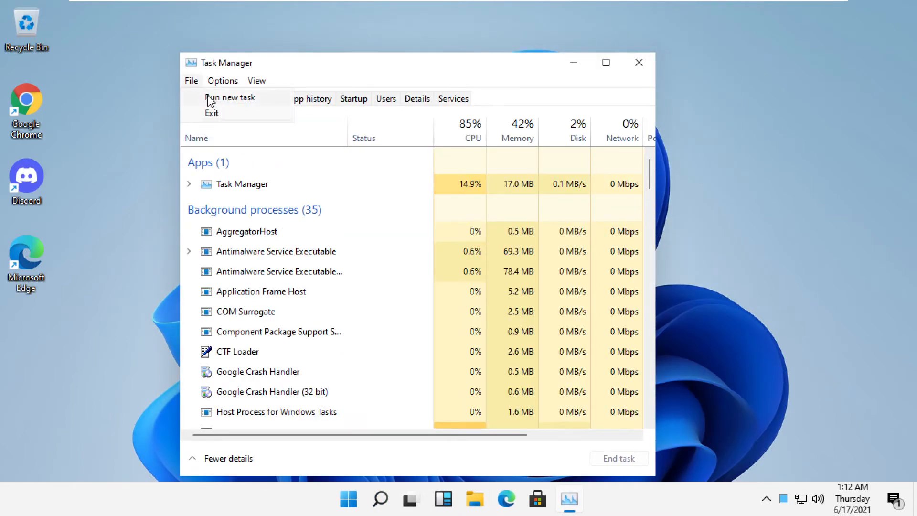
click(230, 97)
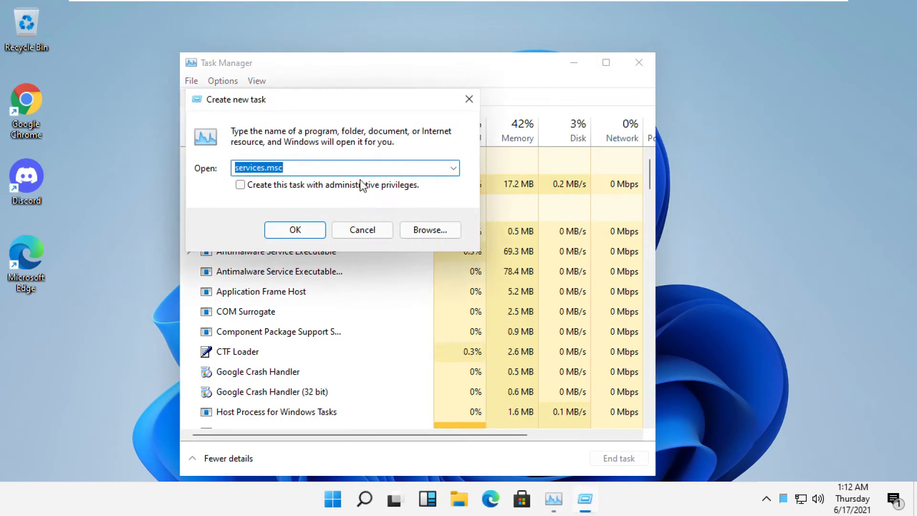
Browse from This PC into Local Disk (C:) > Windows > System32
click(429, 229)
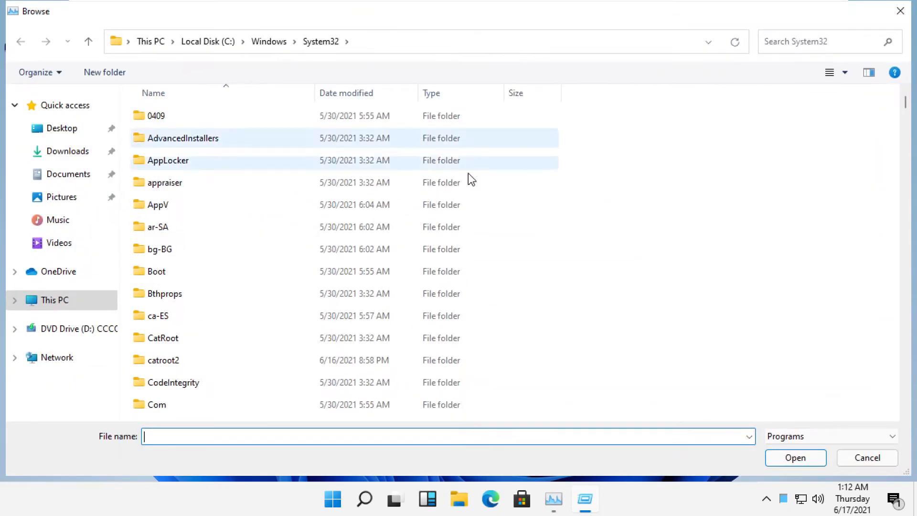
click(54, 300)
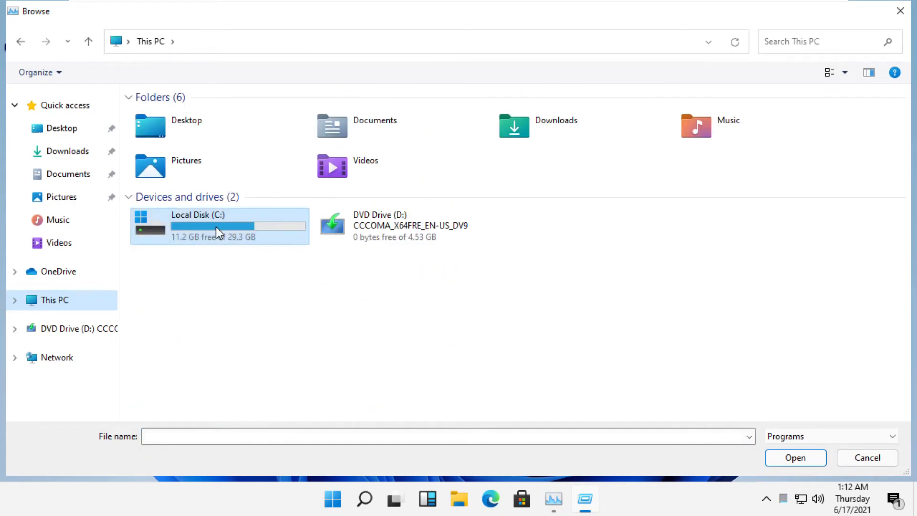
double_click(219, 225)
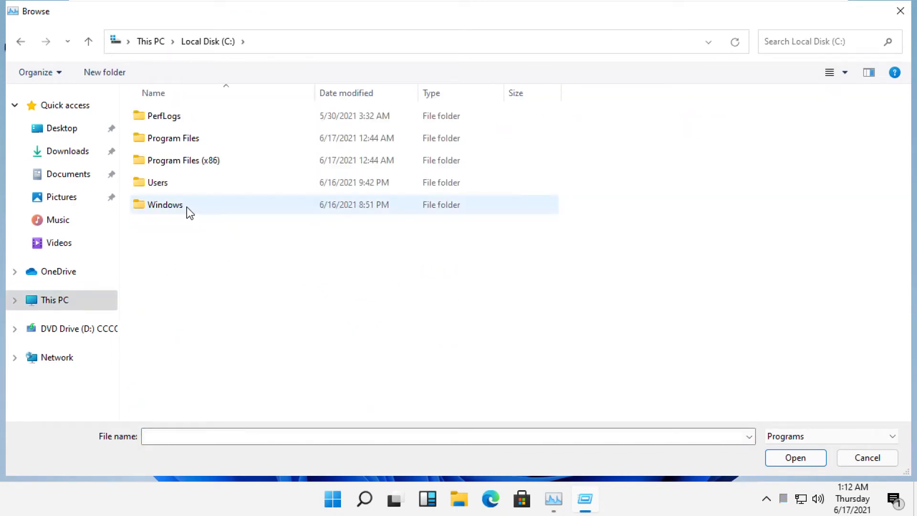
double_click(165, 204)
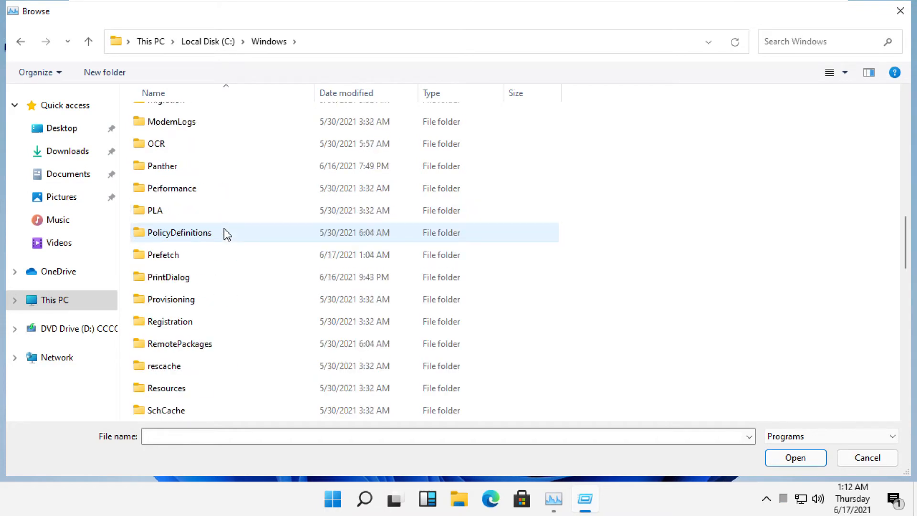
scroll(down, 3)
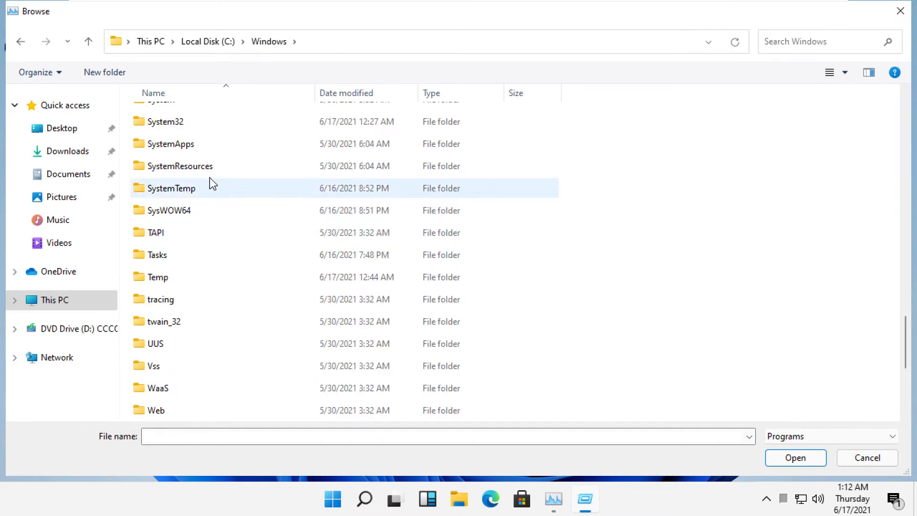
scroll(up, 3)
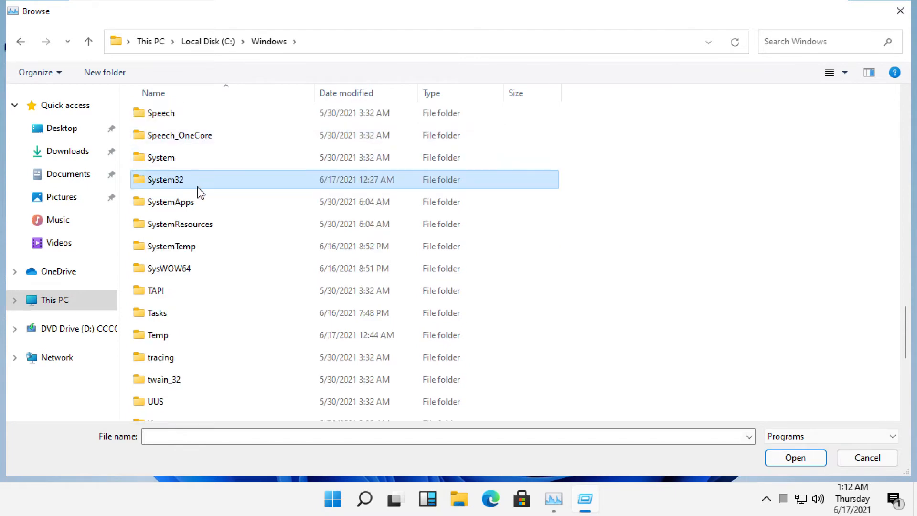
double_click(166, 179)
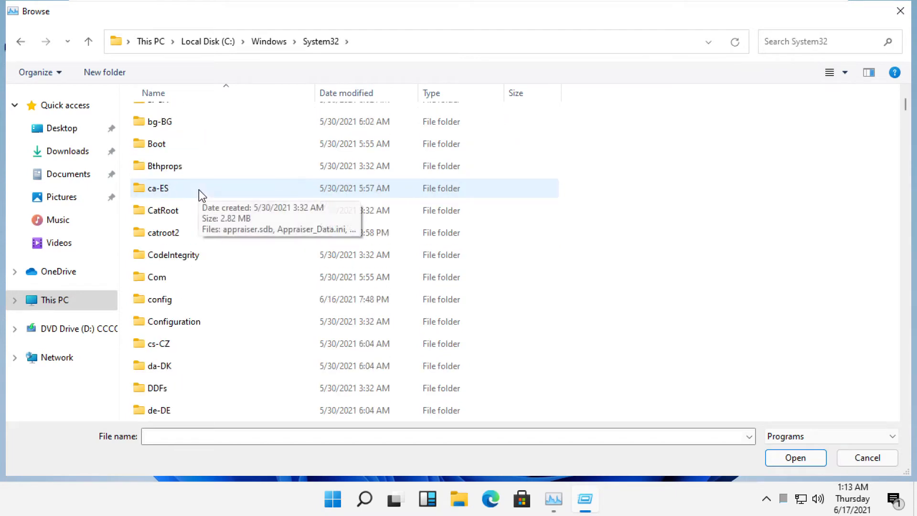
Select the cmd application in System32 as the program for the new task
scroll(down, 3)
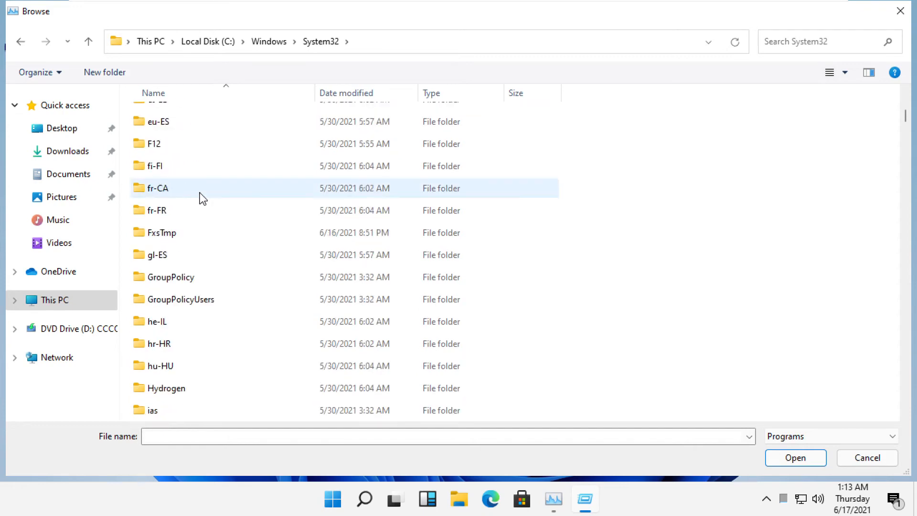
scroll(up, 3)
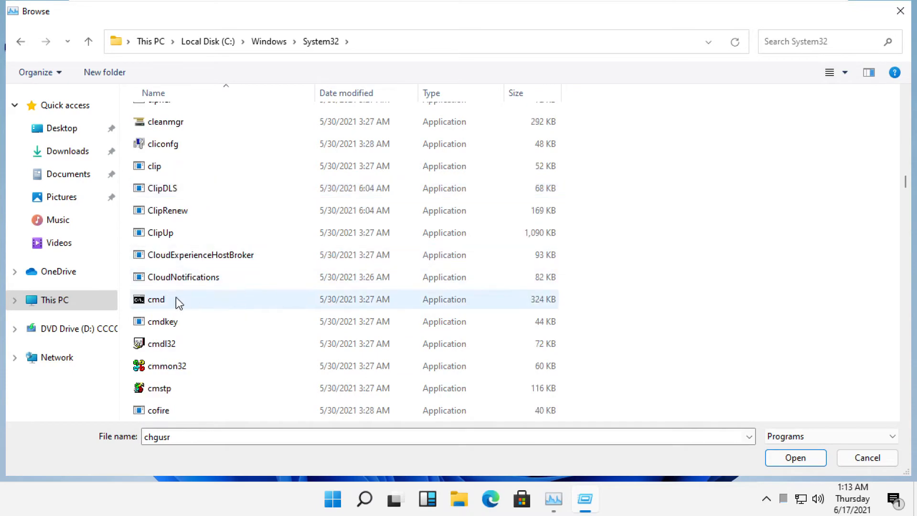
click(155, 299)
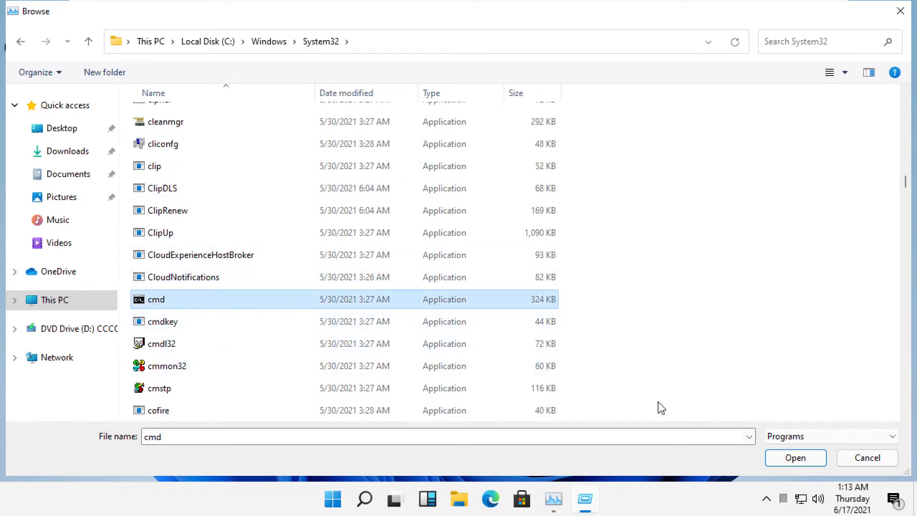
click(793, 457)
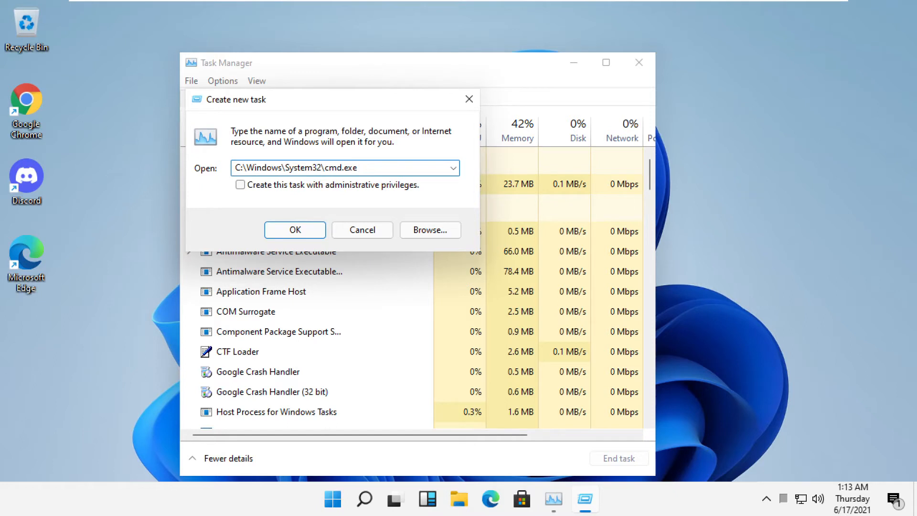
Append '--update' to the cmd path, request administrative privileges and run the task
text(--up)
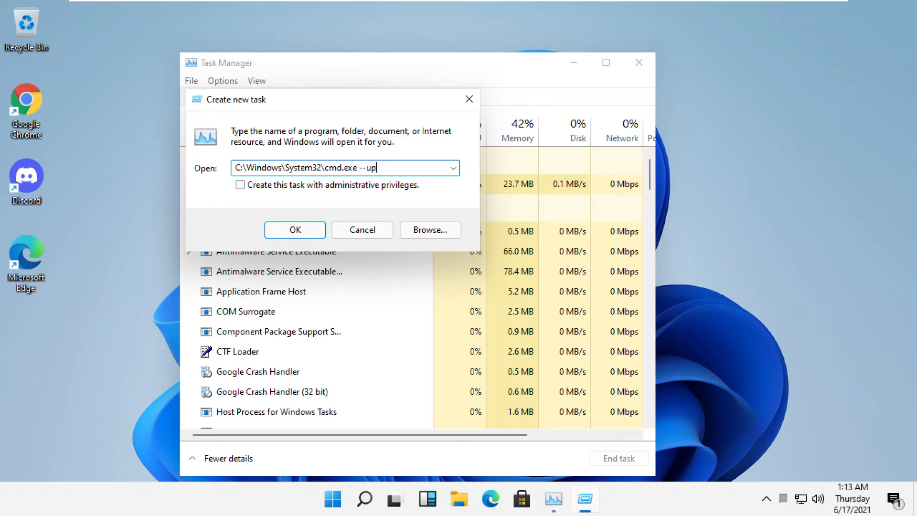
text(date)
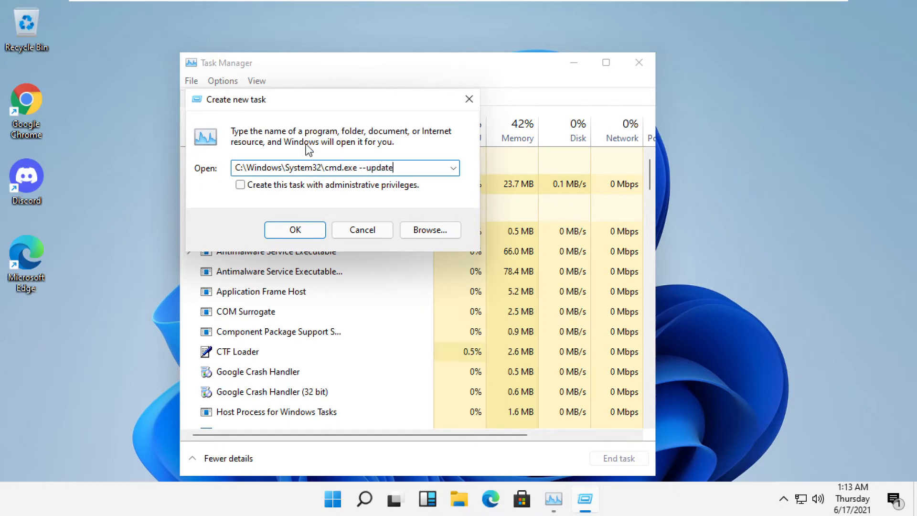
click(240, 184)
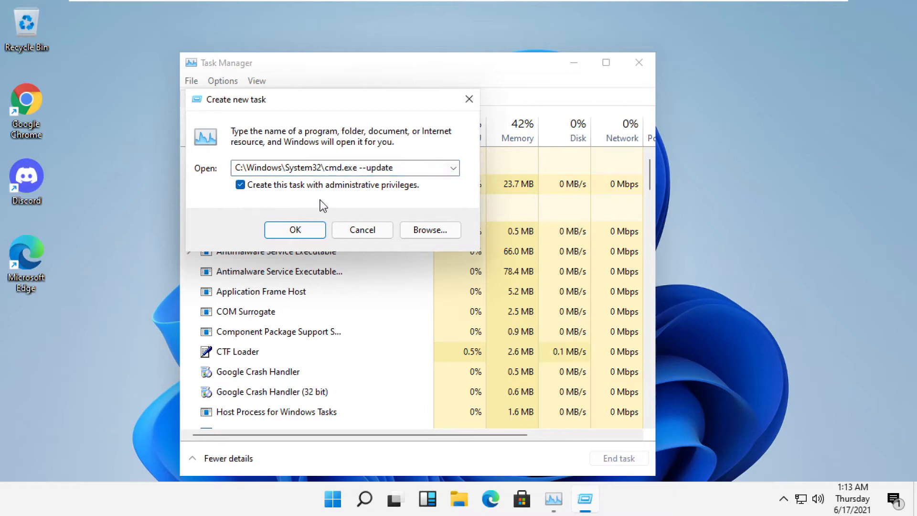
click(295, 229)
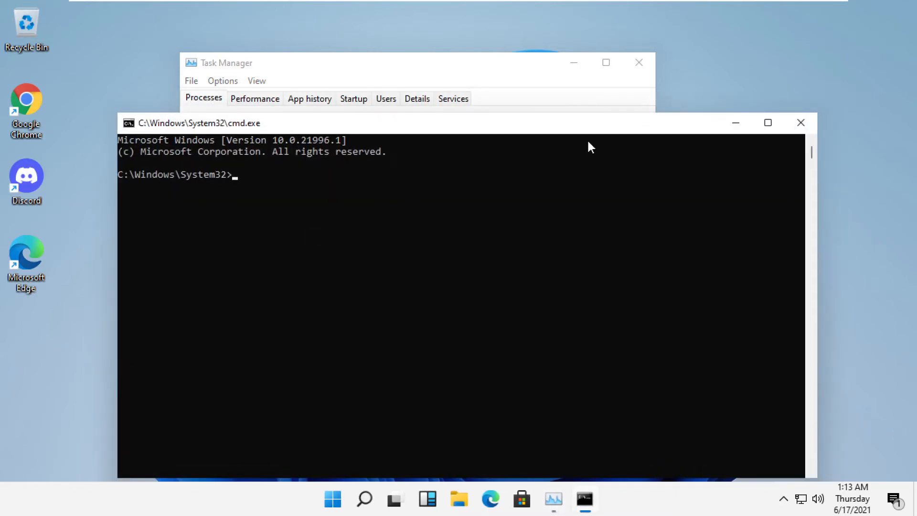
Maximize Command Prompt and run gpupdate /force to refresh group policy
click(767, 123)
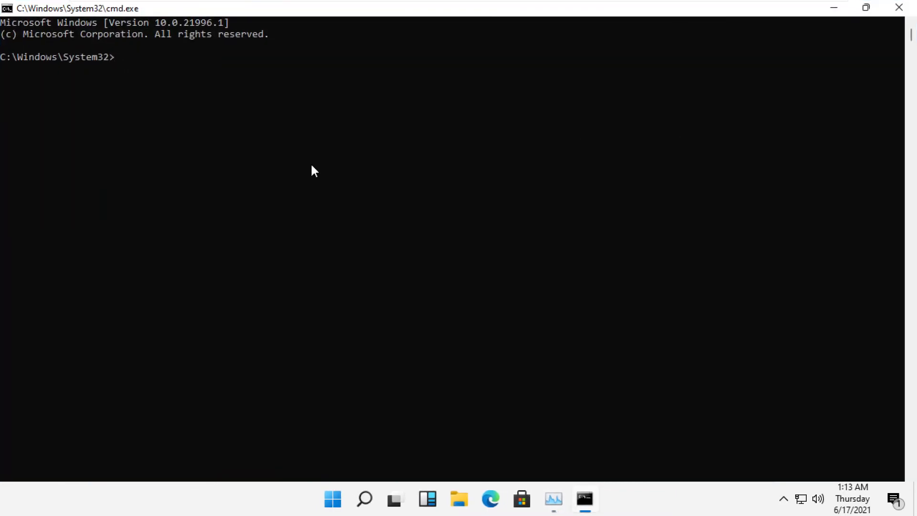
text(gpu)
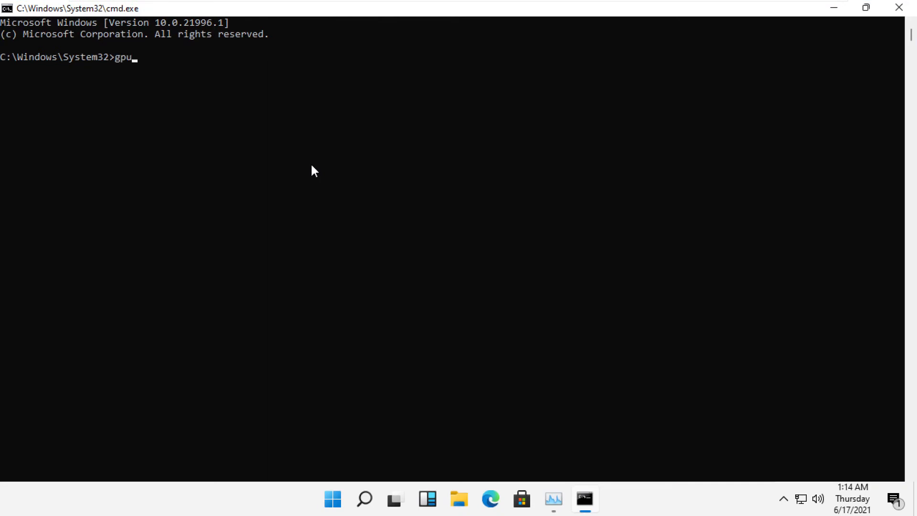
text(pdate)
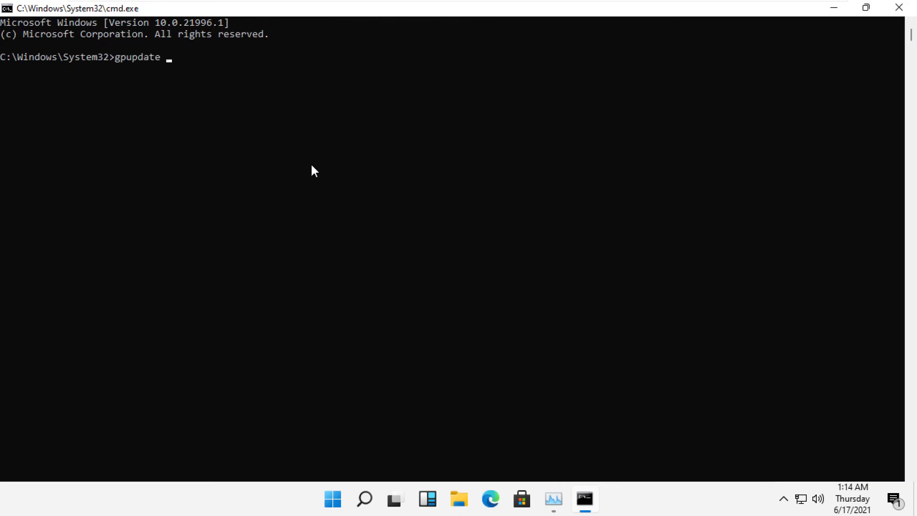
text(/force)
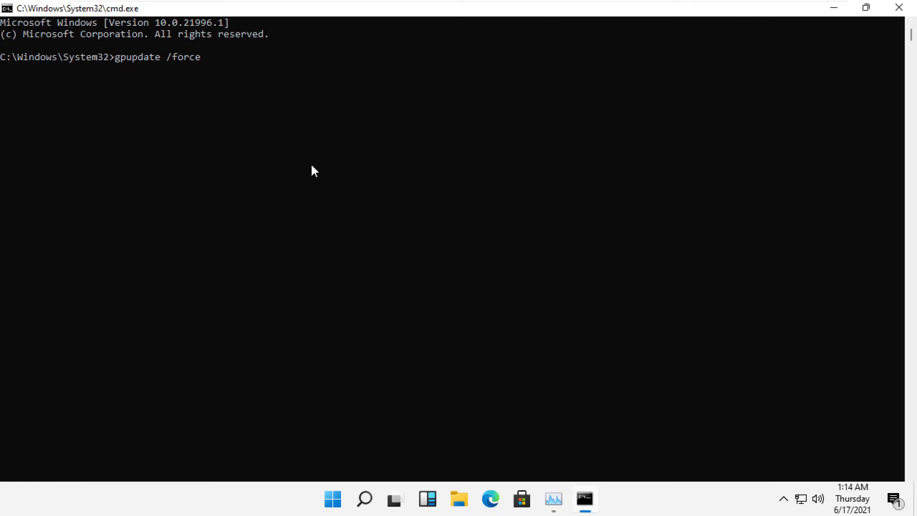
key(enter)
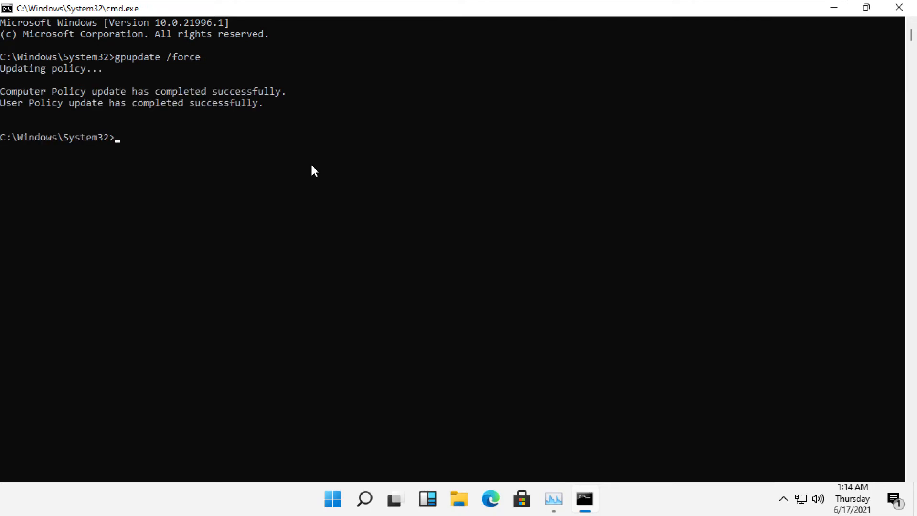
Close the command window and Task Manager, then bring up Windows Search
click(552, 500)
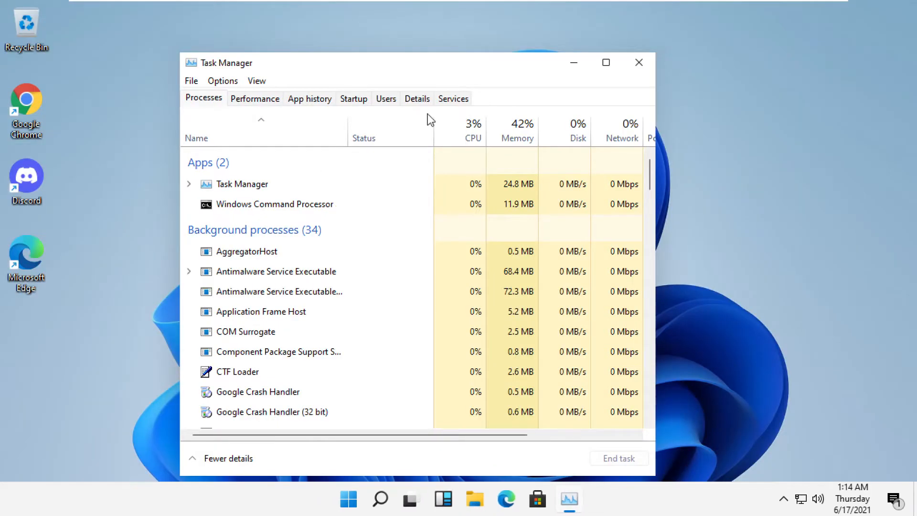
click(639, 62)
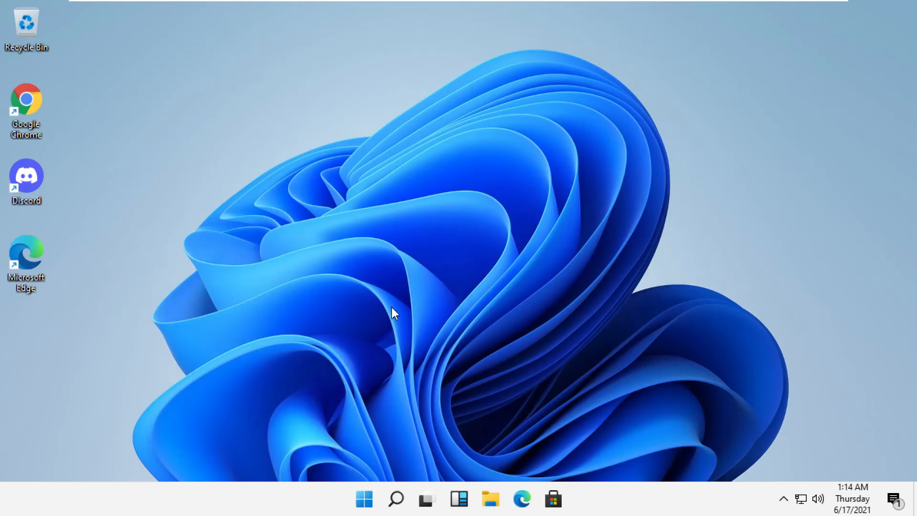
click(395, 499)
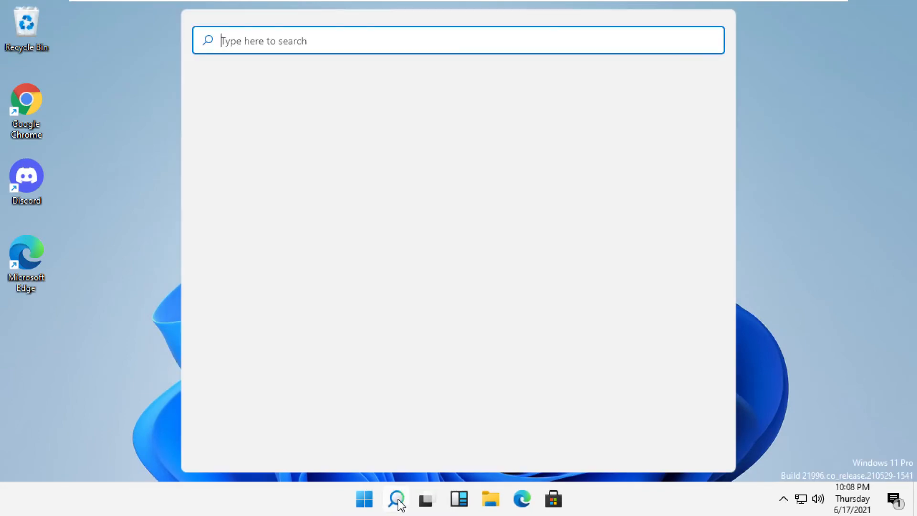
Search 'cmd', run Command Prompt as administrator and approve the UAC prompt
text(cmd)
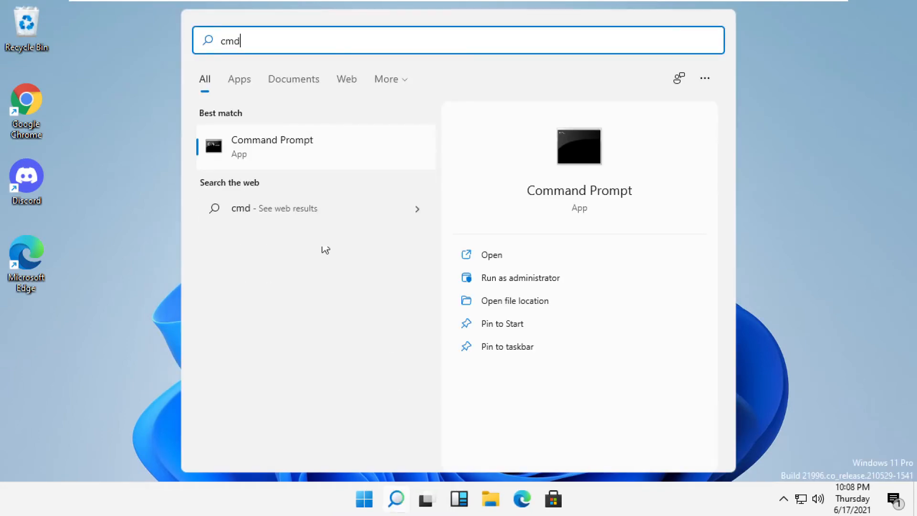
right_click(272, 147)
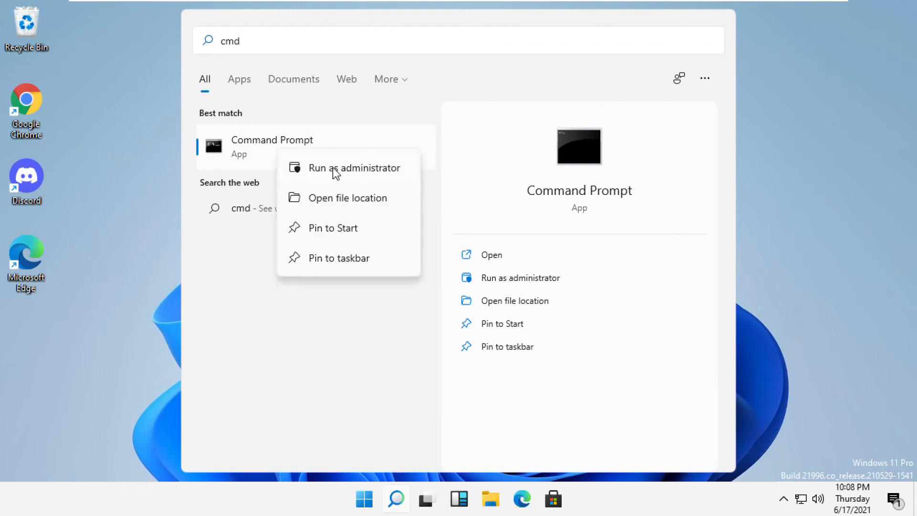
click(354, 168)
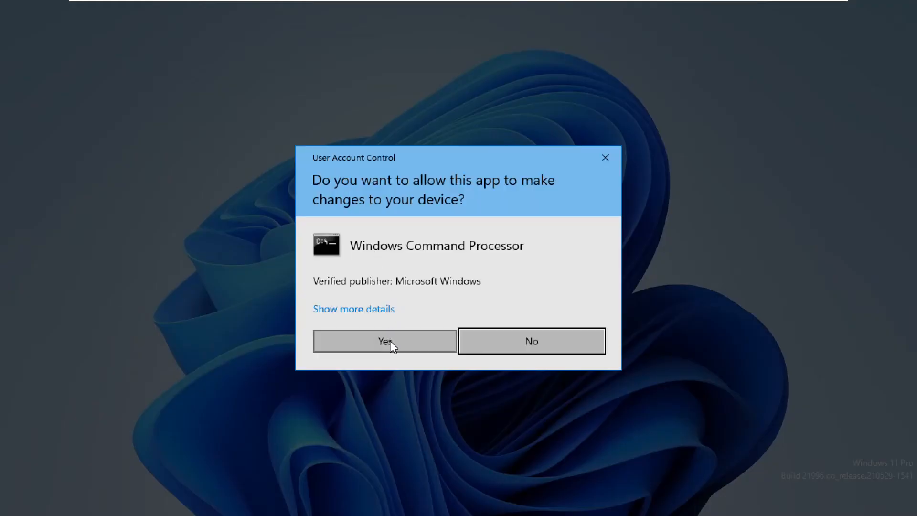
click(384, 341)
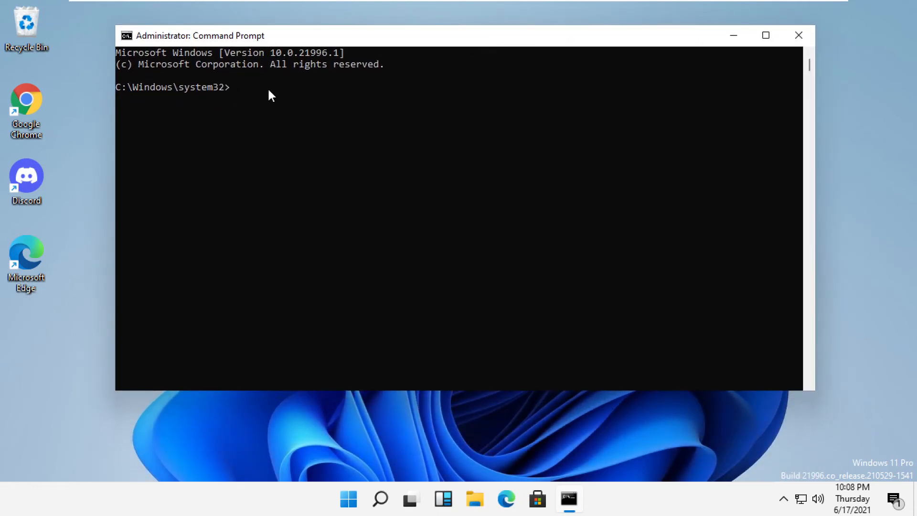
Run net stop wuauserv, net stop bits and net stop cryptsvc, then begin the ren %system command
text(net stop)
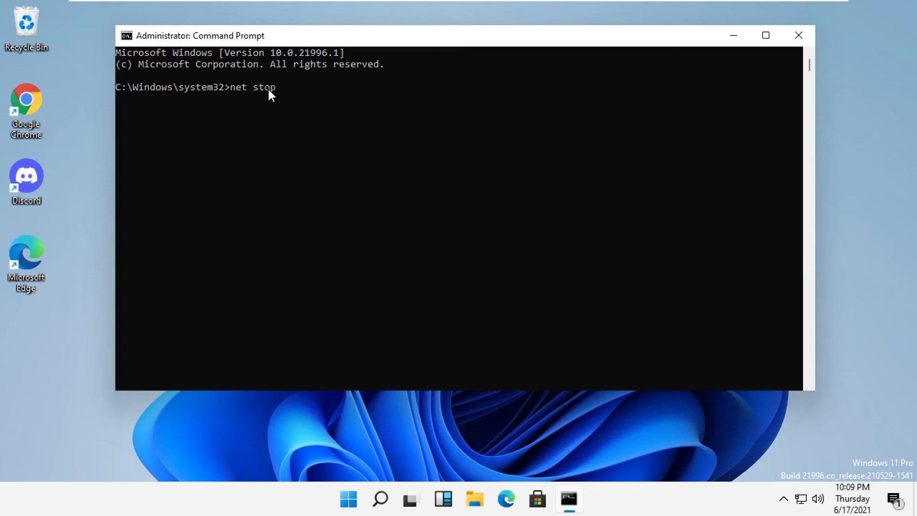
text(wuauserv)
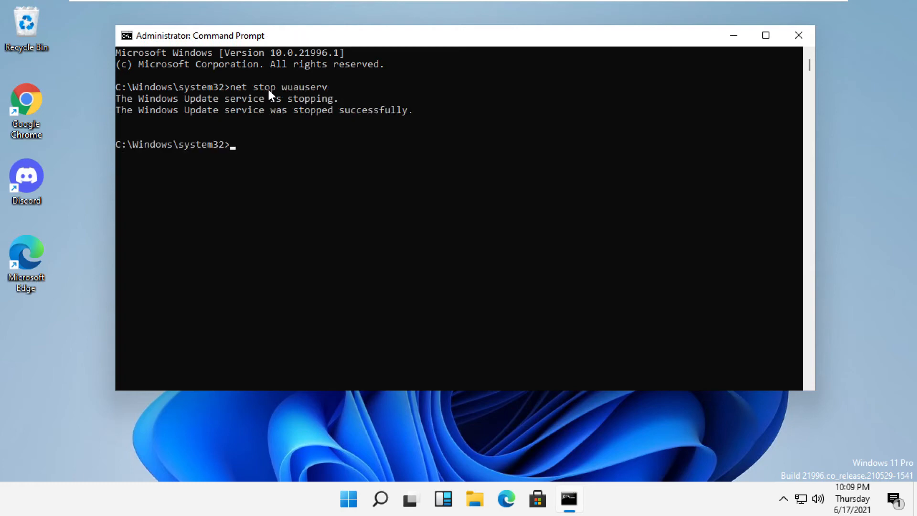
text(net stop bits)
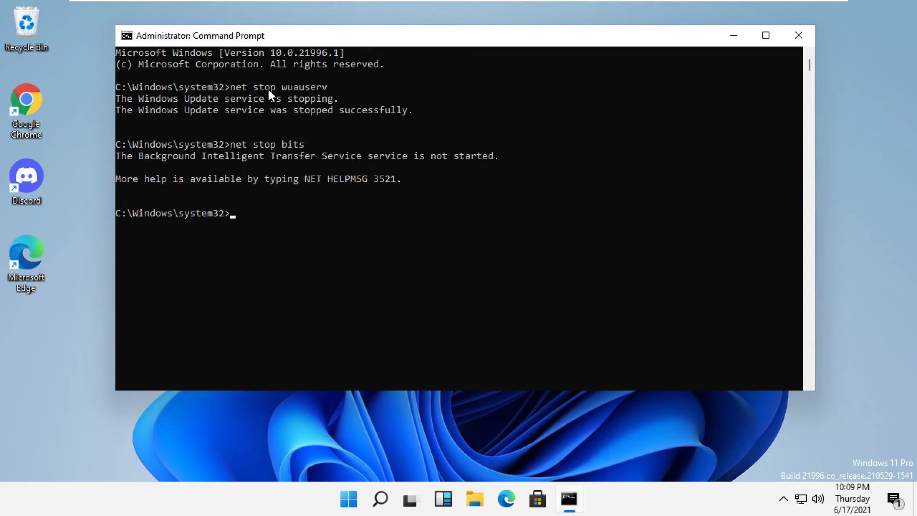
text(net stop cryp)
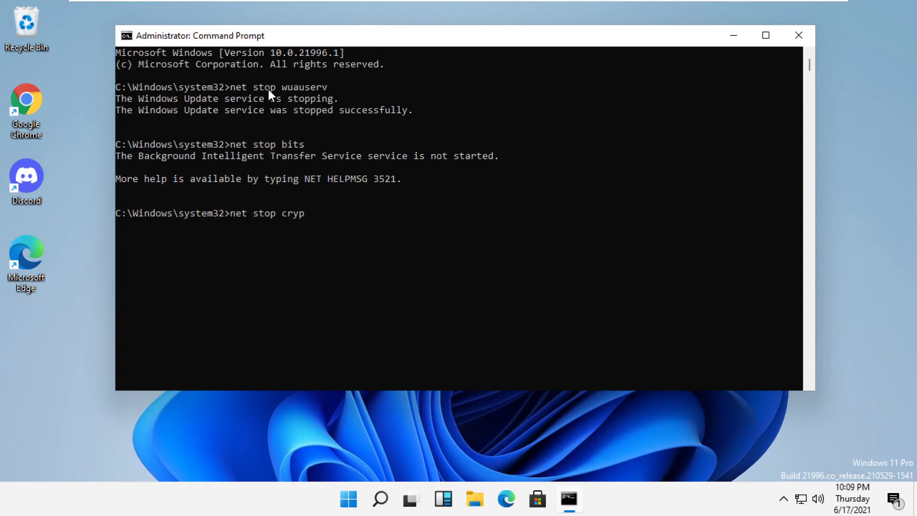
key(Enter)
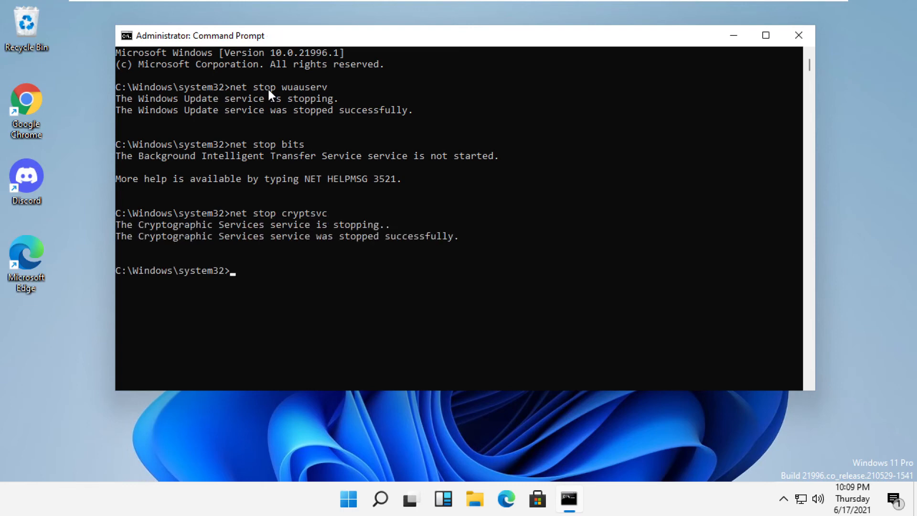
text(ren %system)
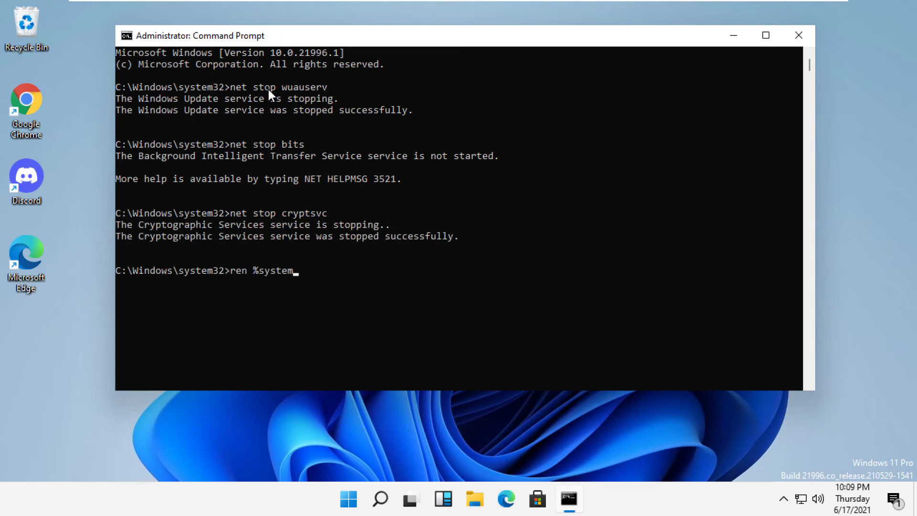
Rename %systemroot%\system32\catroot2 to catroot.old
text(root%\system32\)
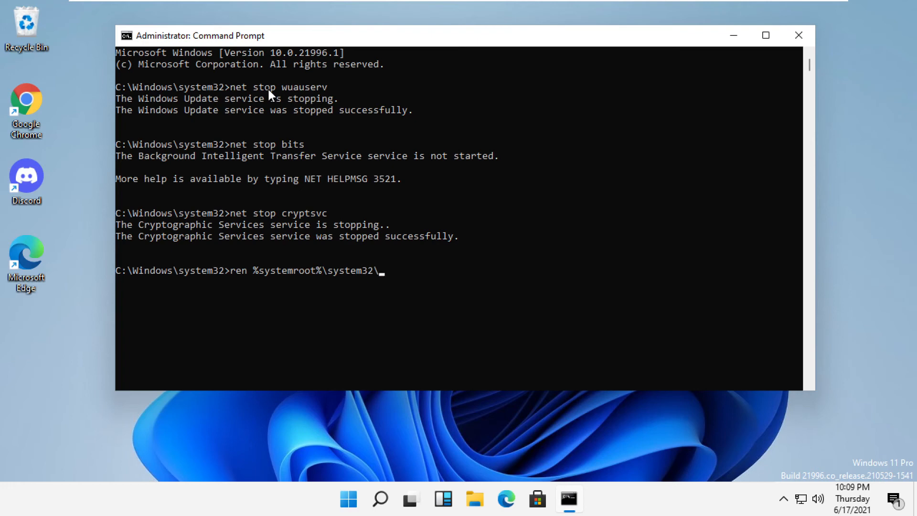
text(catroot2)
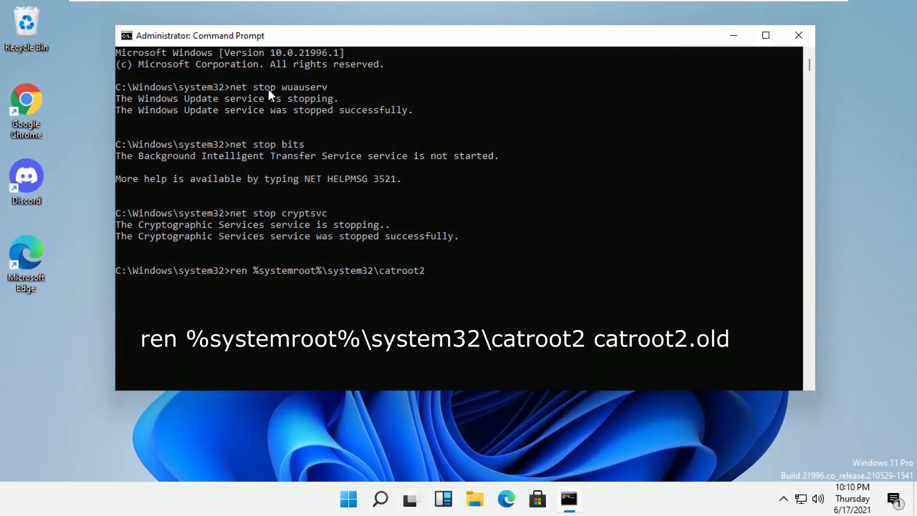
text(catroo2)
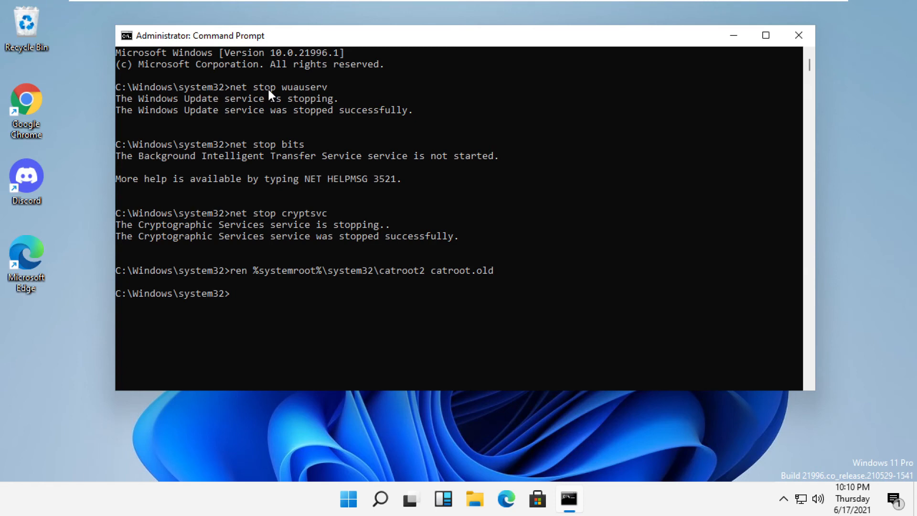
Rename %systemroot%\softwaredistribution to softwaredistribution.old, then begin net start
text(ren %systemroot%\softwa)
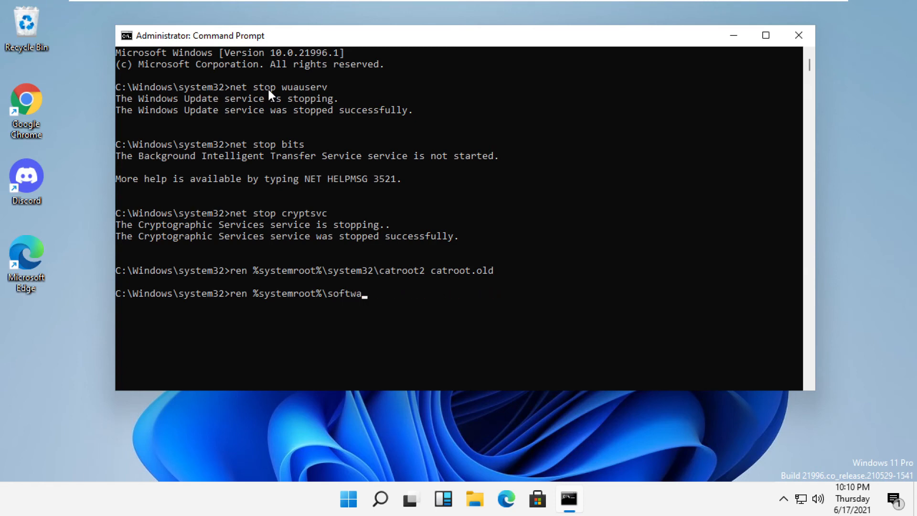
text(redistribution soft)
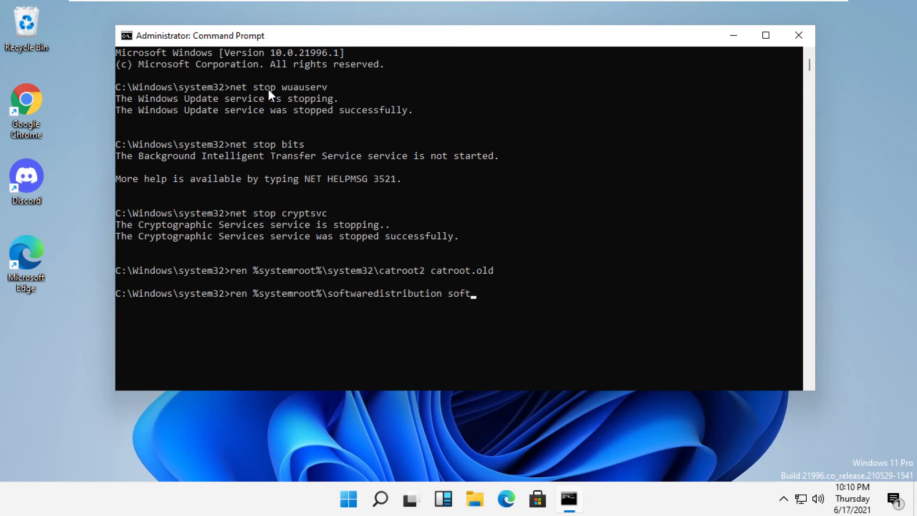
text(waredistribution.old)
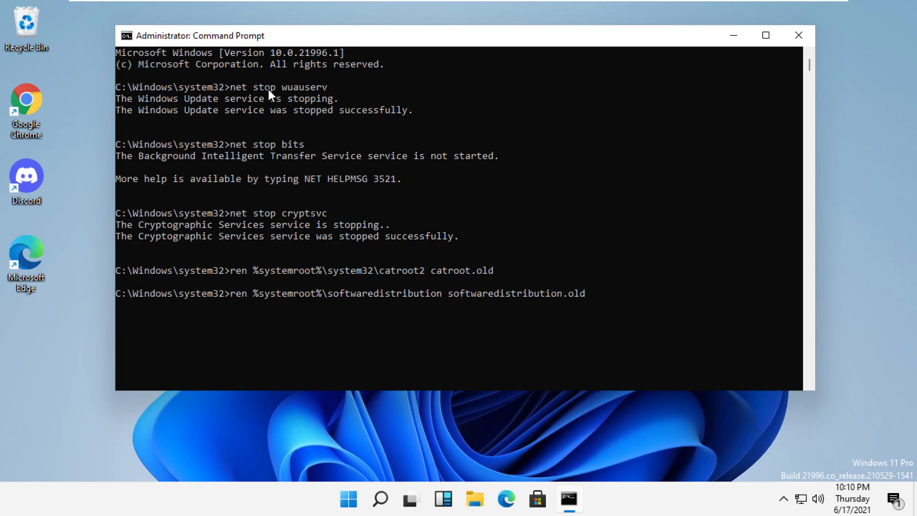
text(stem32>net start)
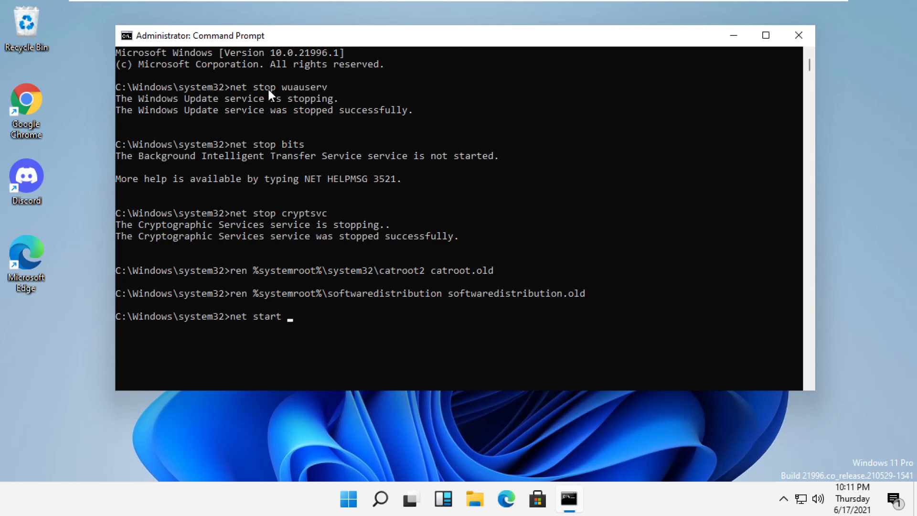
Run net start wuauserv, net start bits and net start cryptsvc, then exit
text(wuauserv)
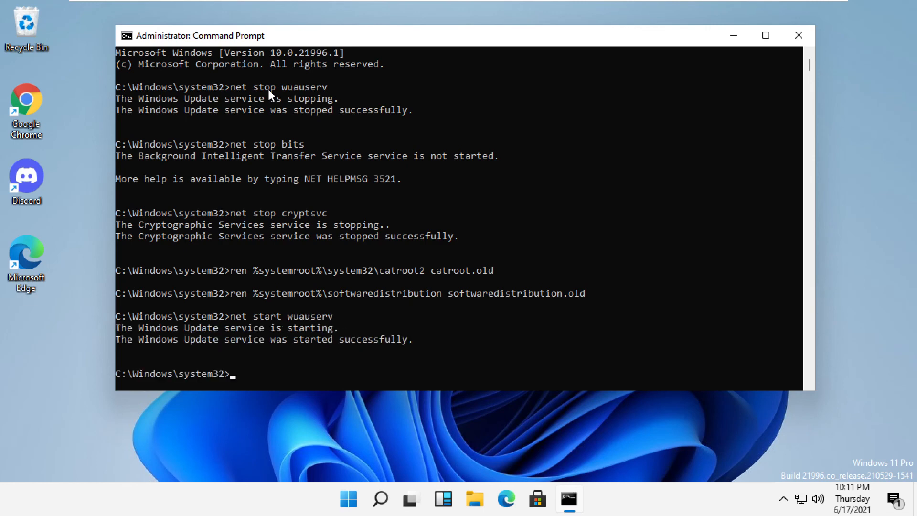
text(net start cryptsvc)
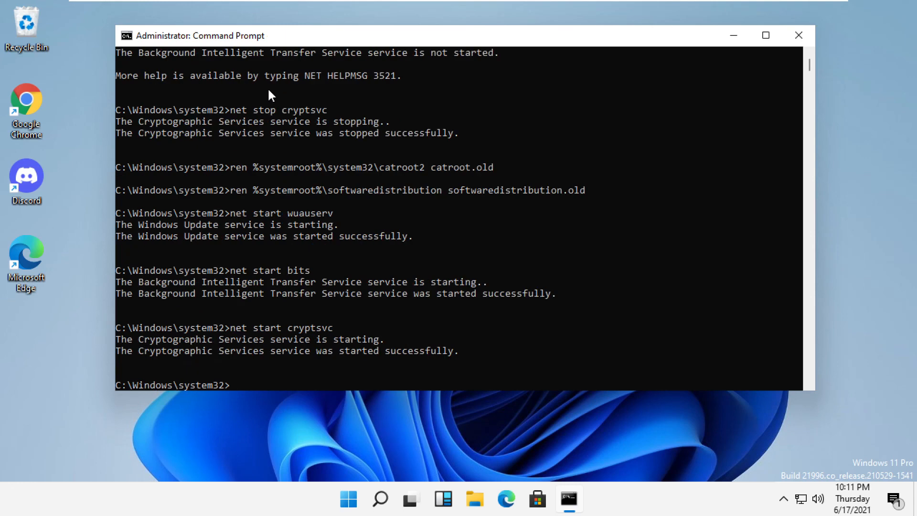
text(exit)
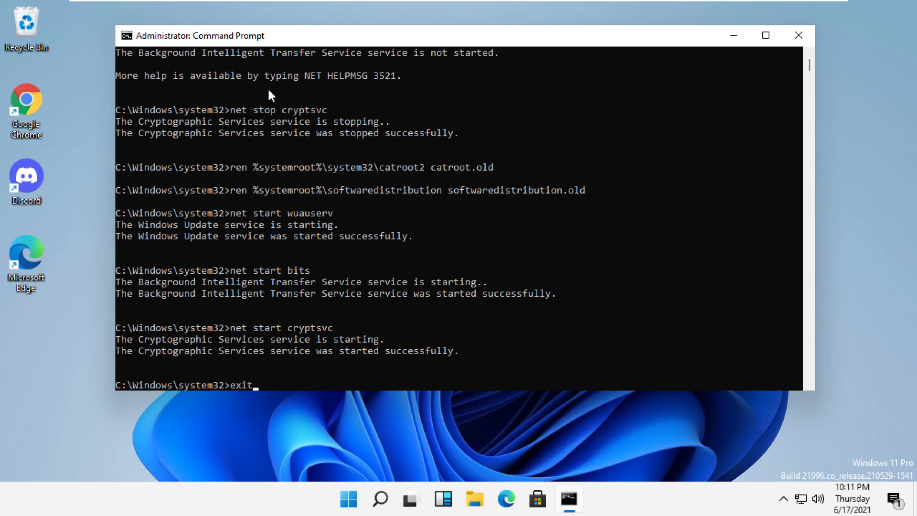